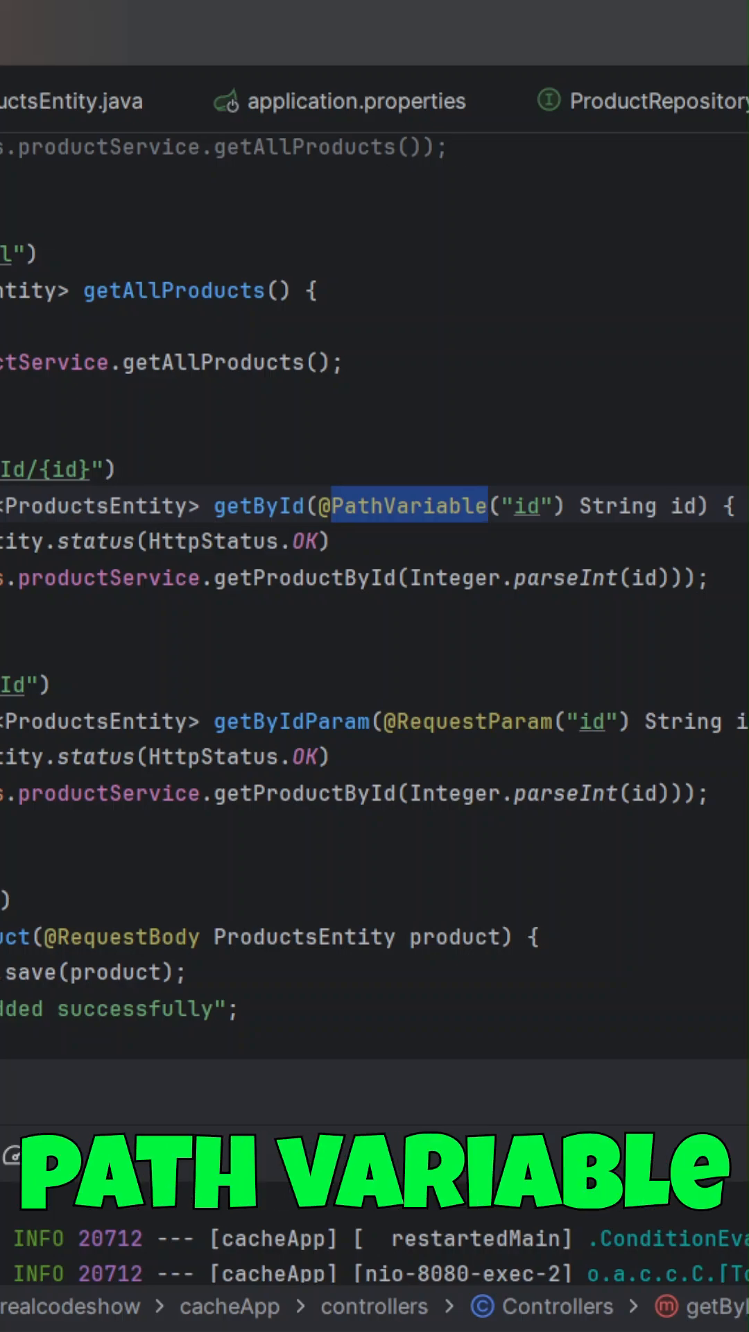
pyautogui.doubleClick(472, 722)
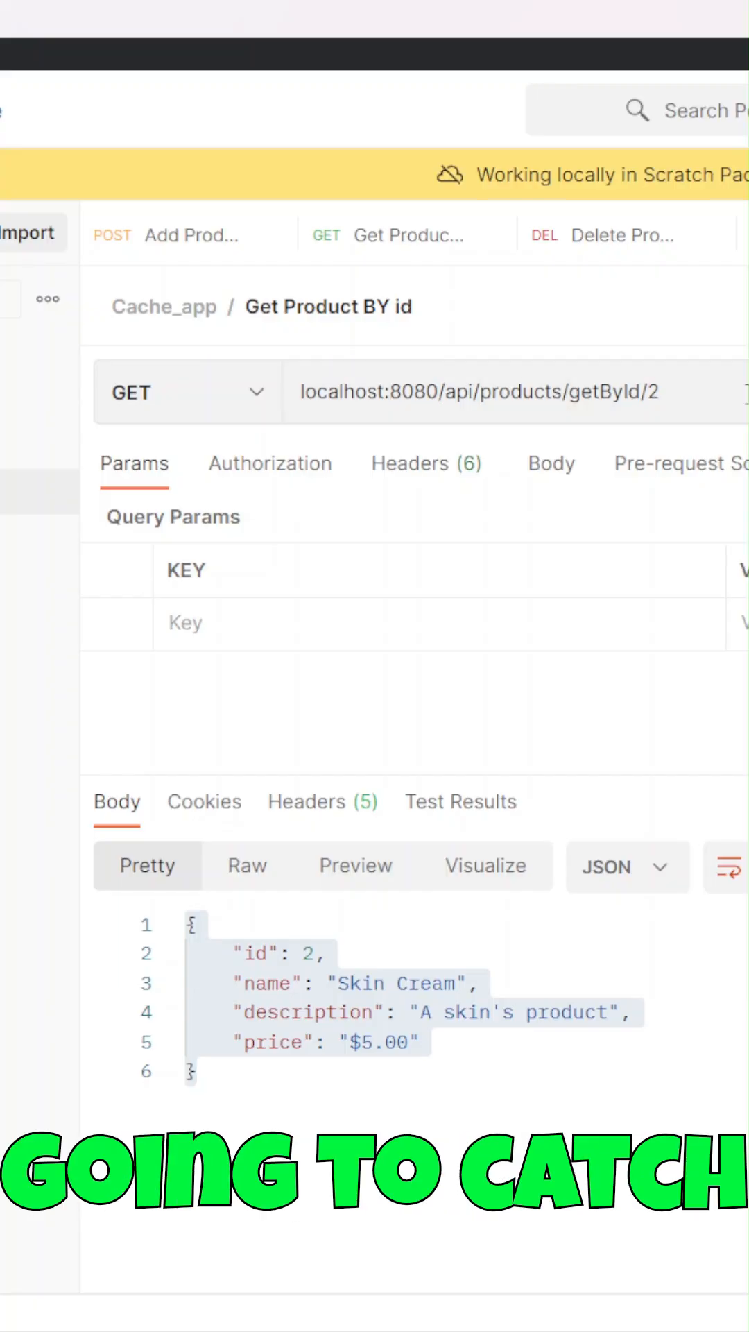
# Inspect the Skin Cream product JSON returned by getById/2 and select the id in the URL.
pyautogui.doubleClick(651, 391)
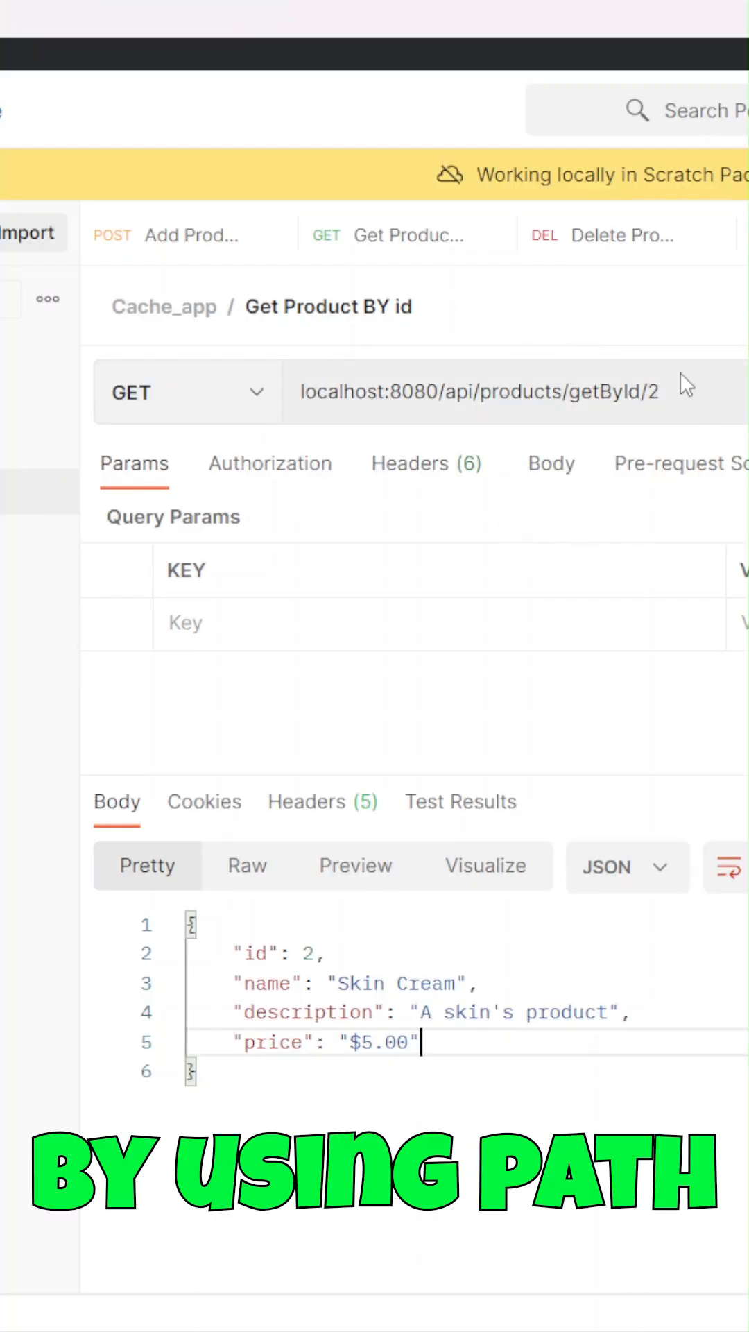
pyautogui.doubleClick(654, 393)
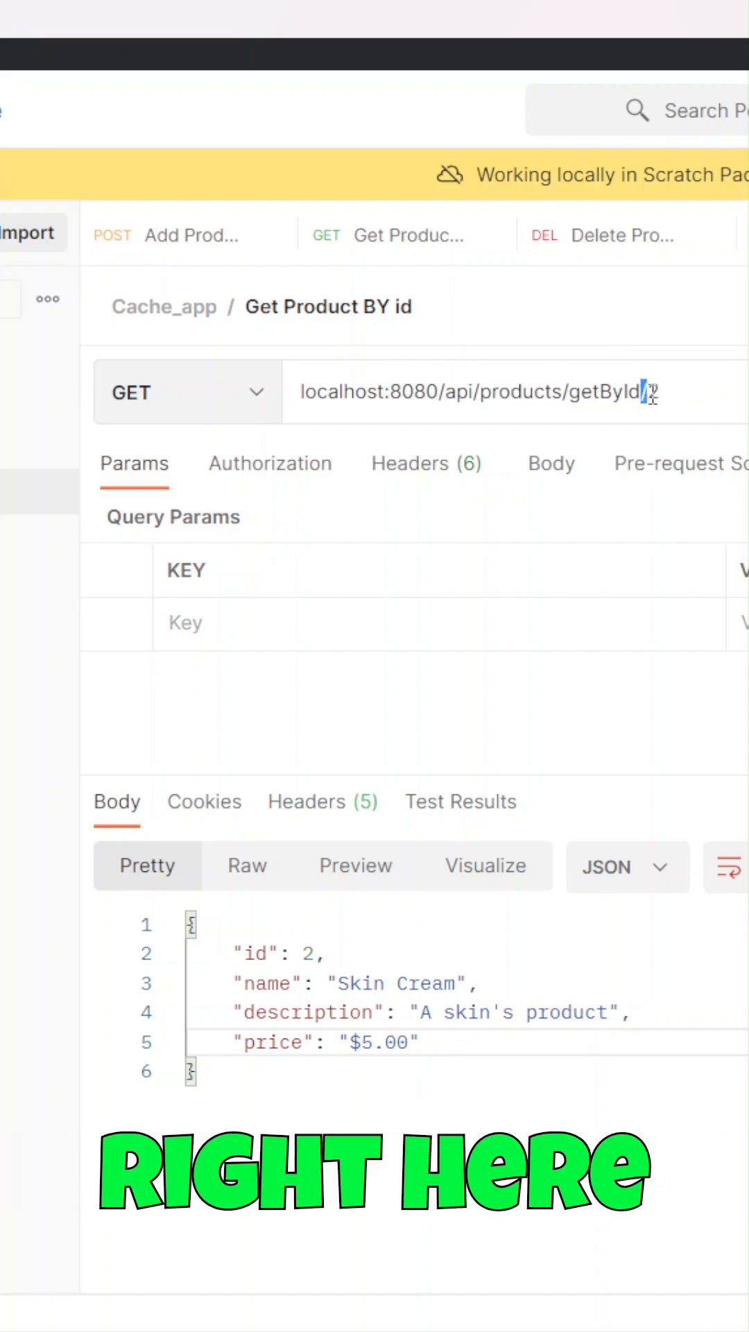
pyautogui.doubleClick(616, 391)
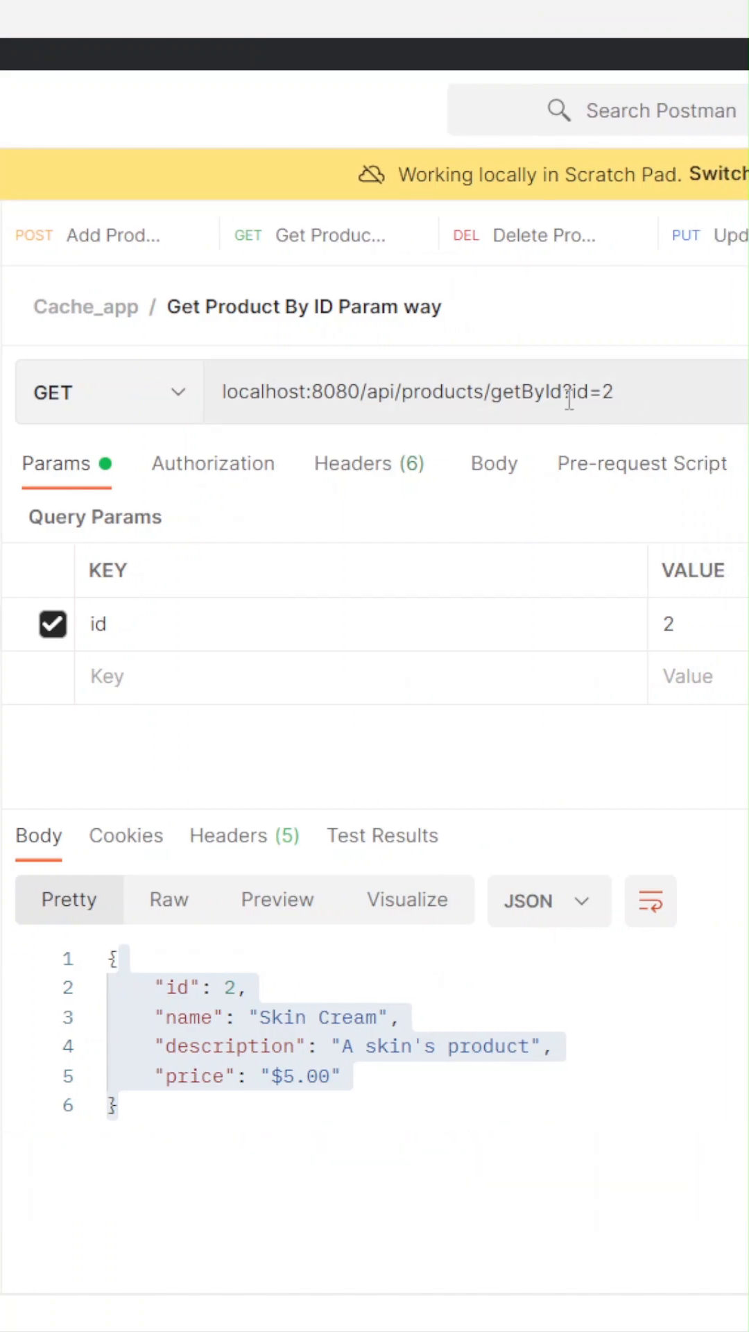
pyautogui.moveTo(306, 391); pyautogui.dragTo(535, 392)
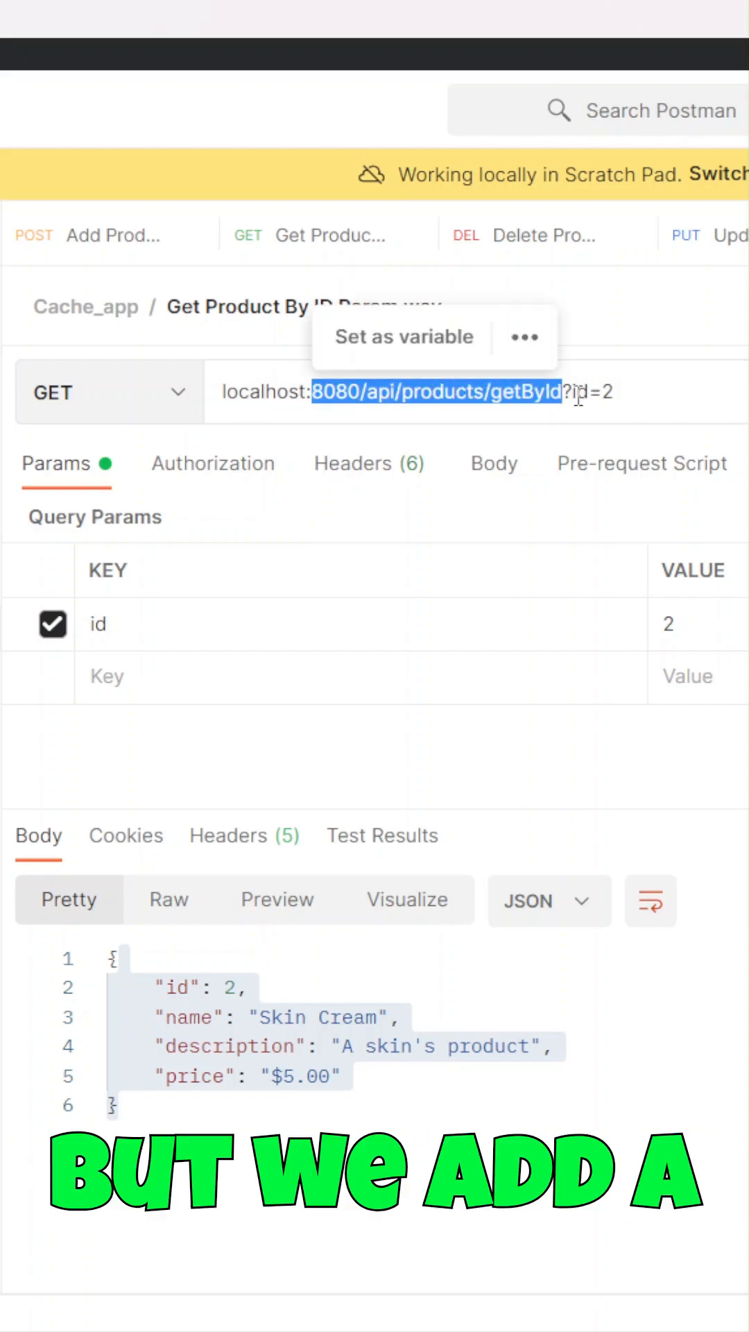
pyautogui.click(569, 392)
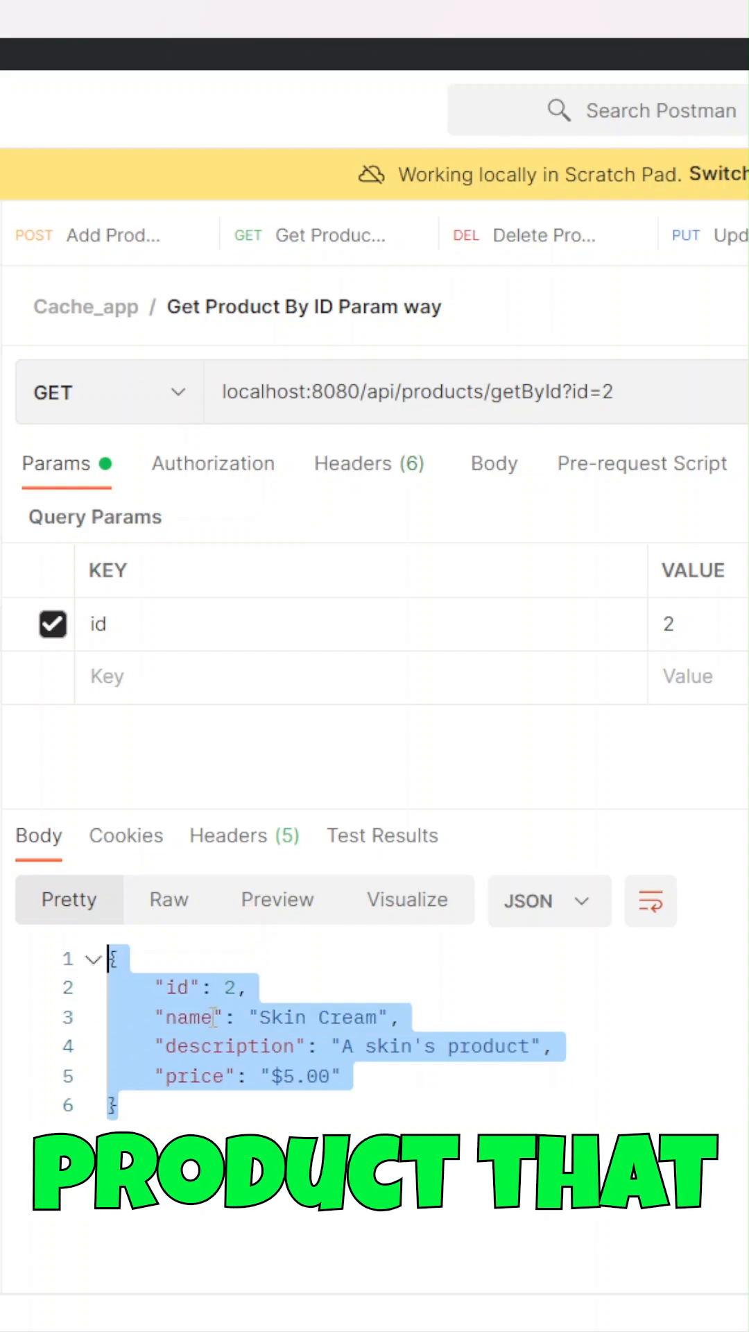
pyautogui.click(197, 1018)
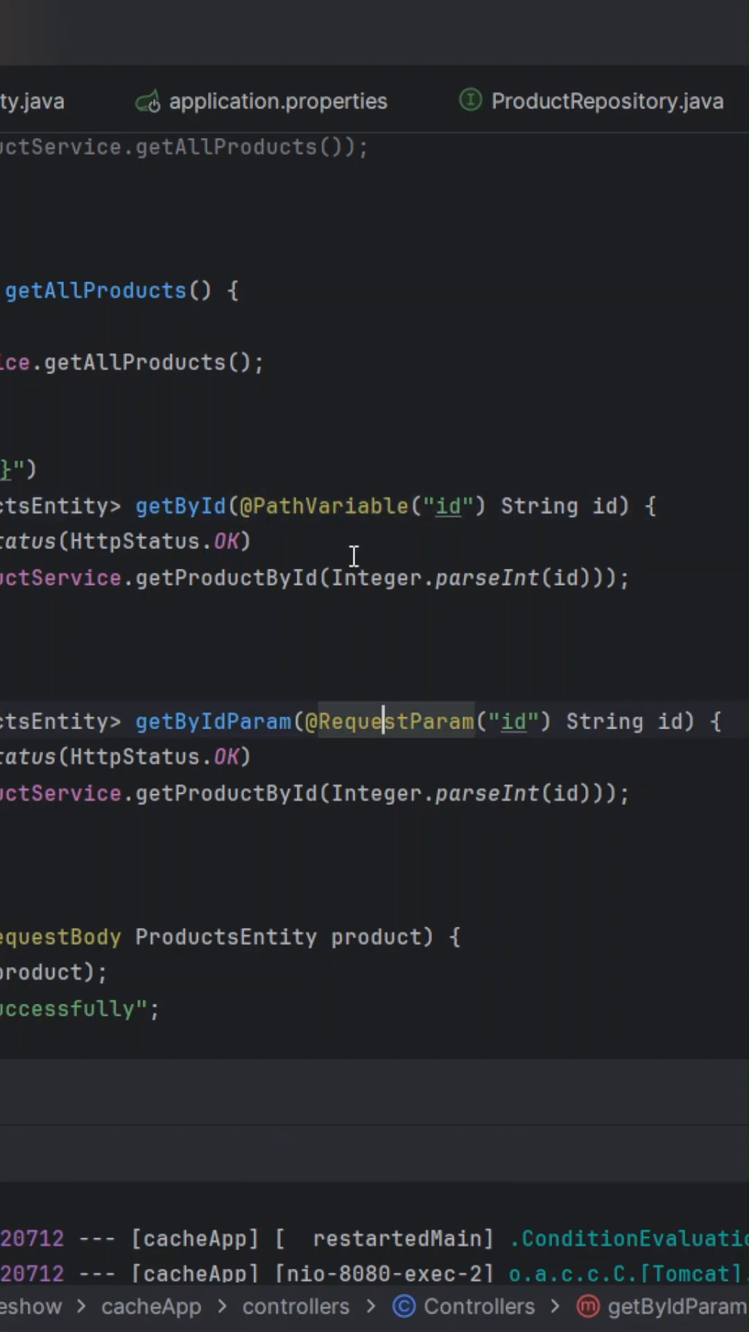
pyautogui.doubleClick(394, 721)
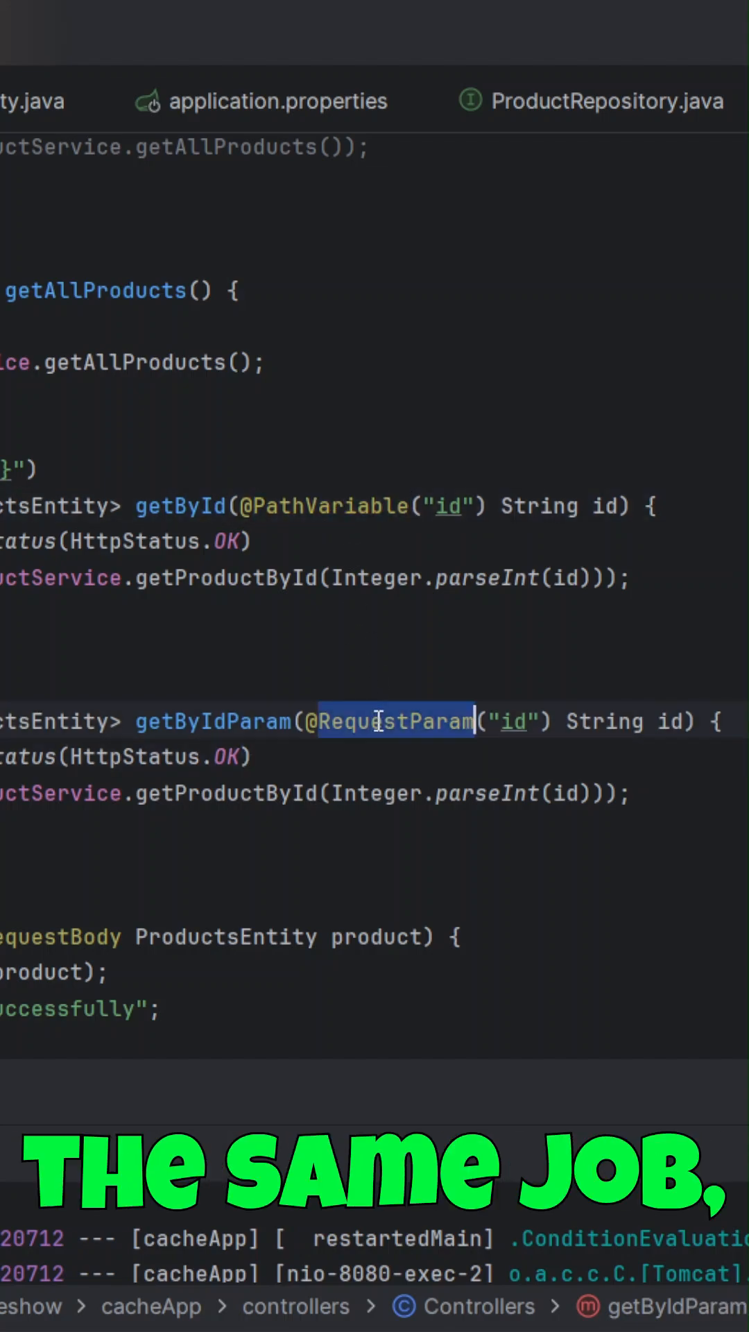